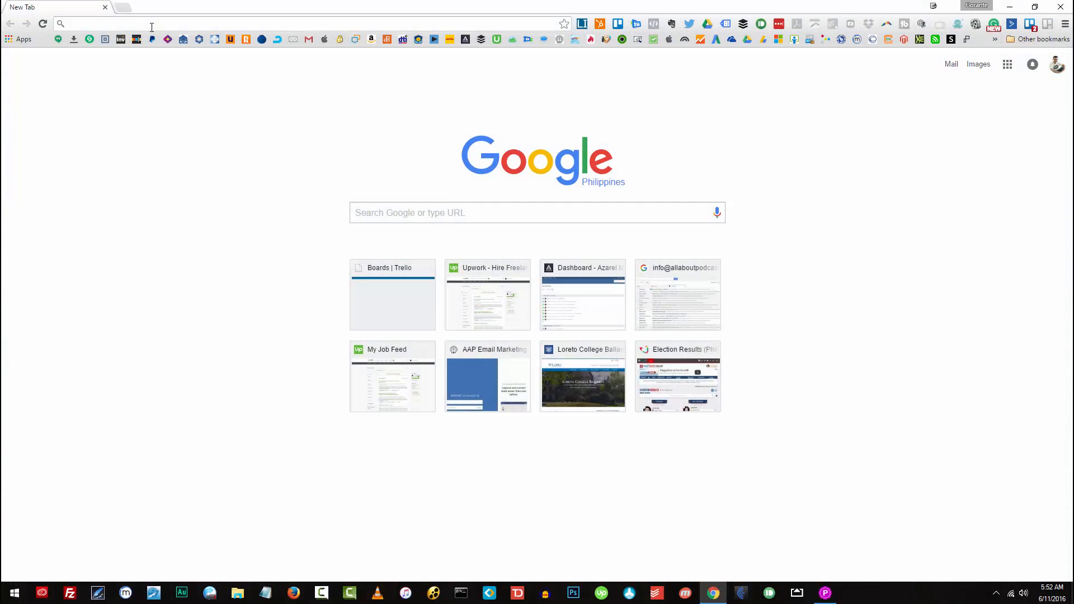
Load the router admin address 192.168.1.1 from the Chrome address bar
left_click(137, 24)
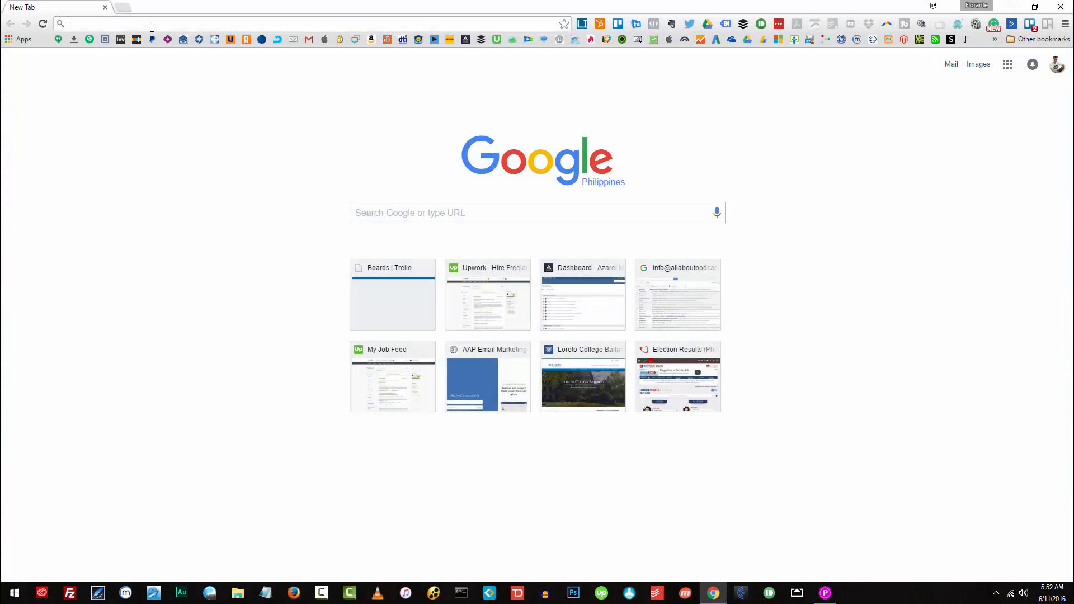
type("199")
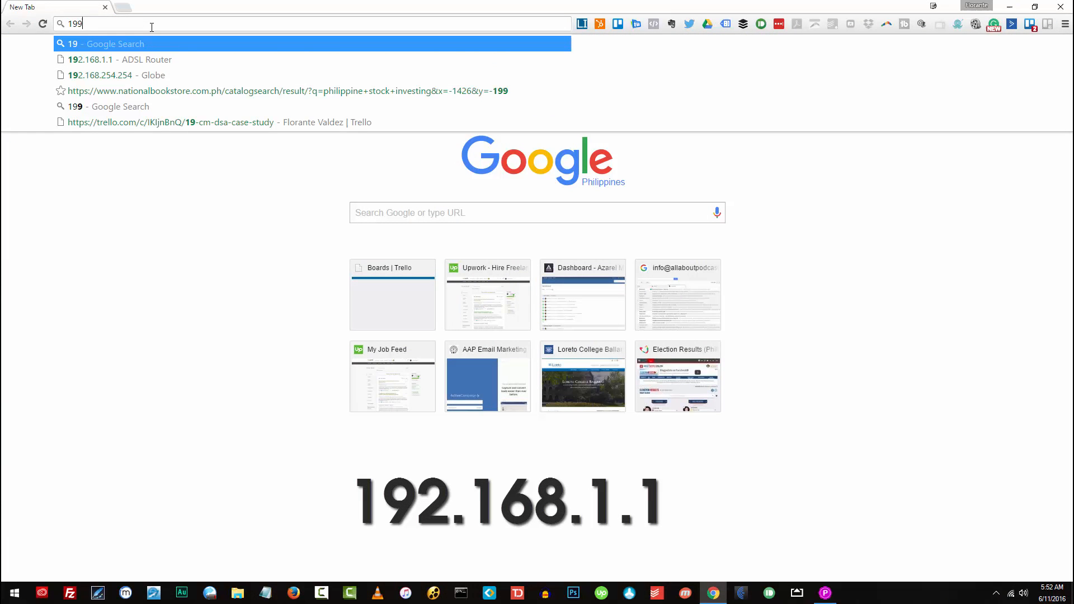
type("192.168.1.1")
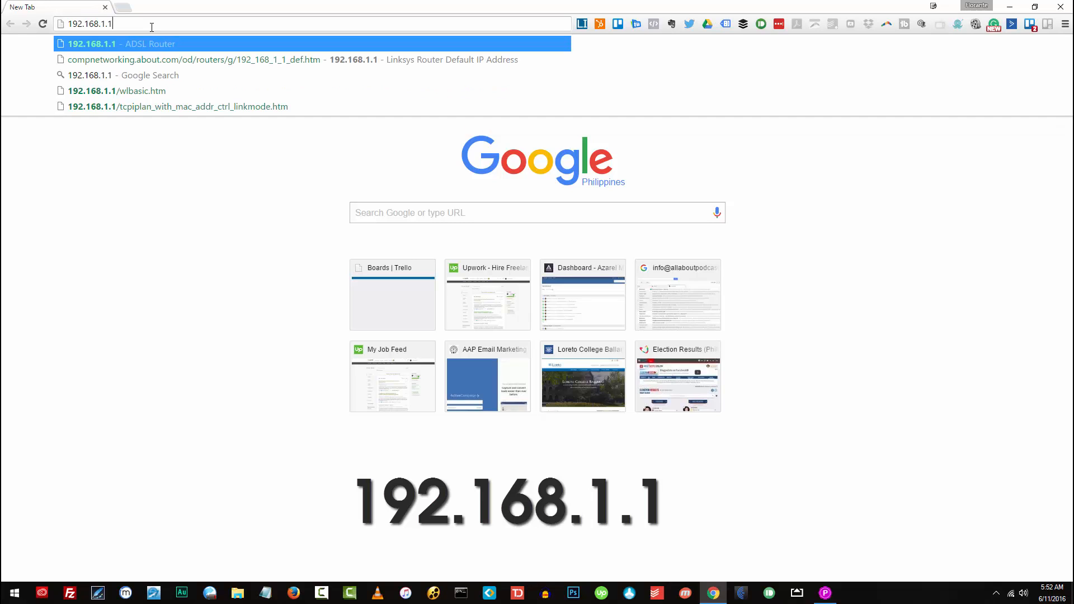
key("Enter")
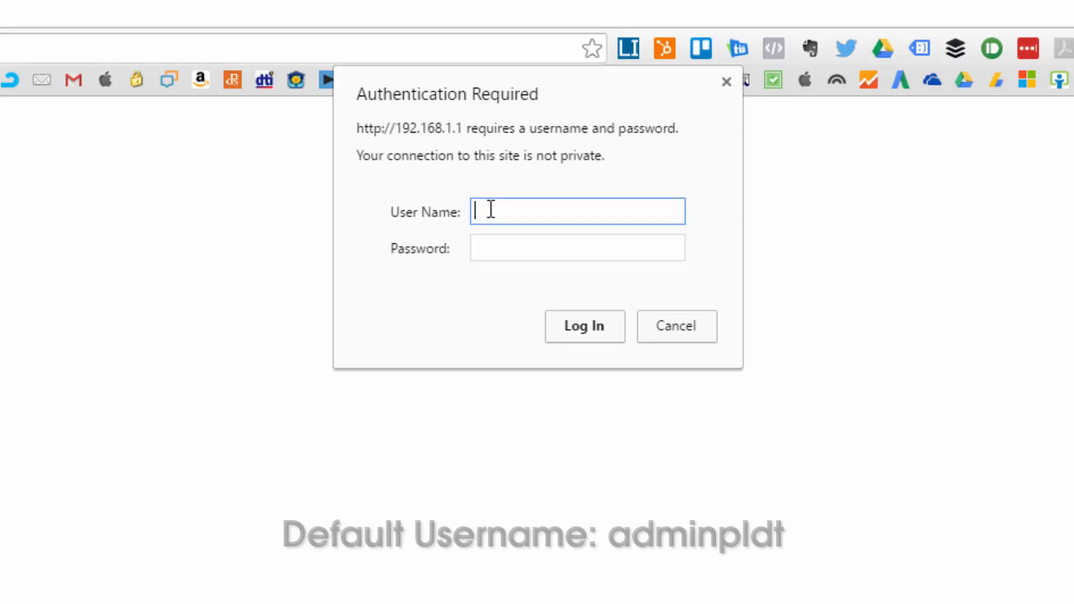
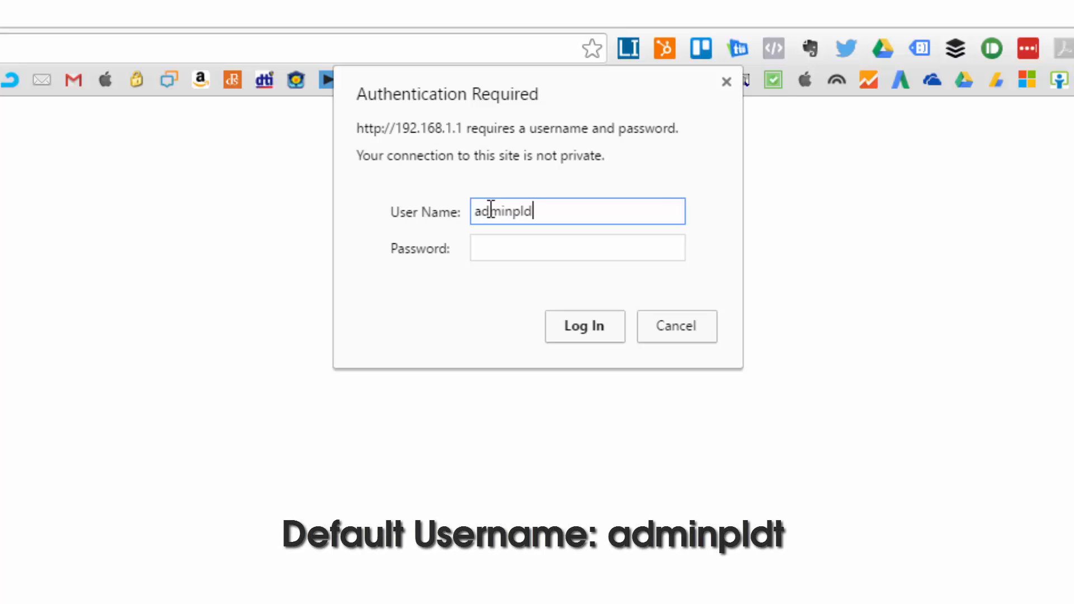
Sign in as adminpldt with the default password to reach the System Status page
left_click(577, 248)
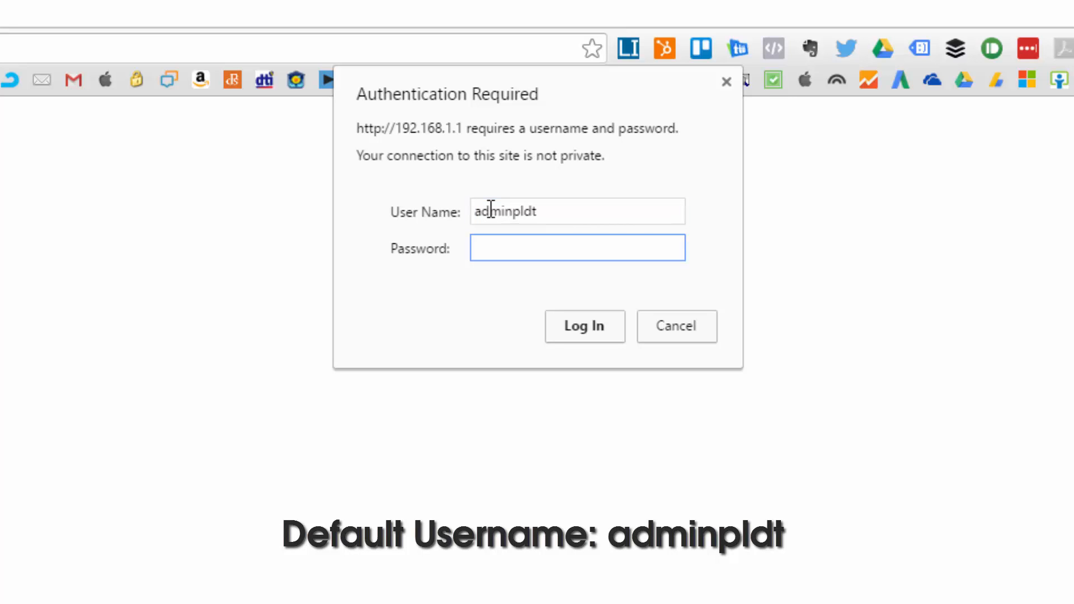
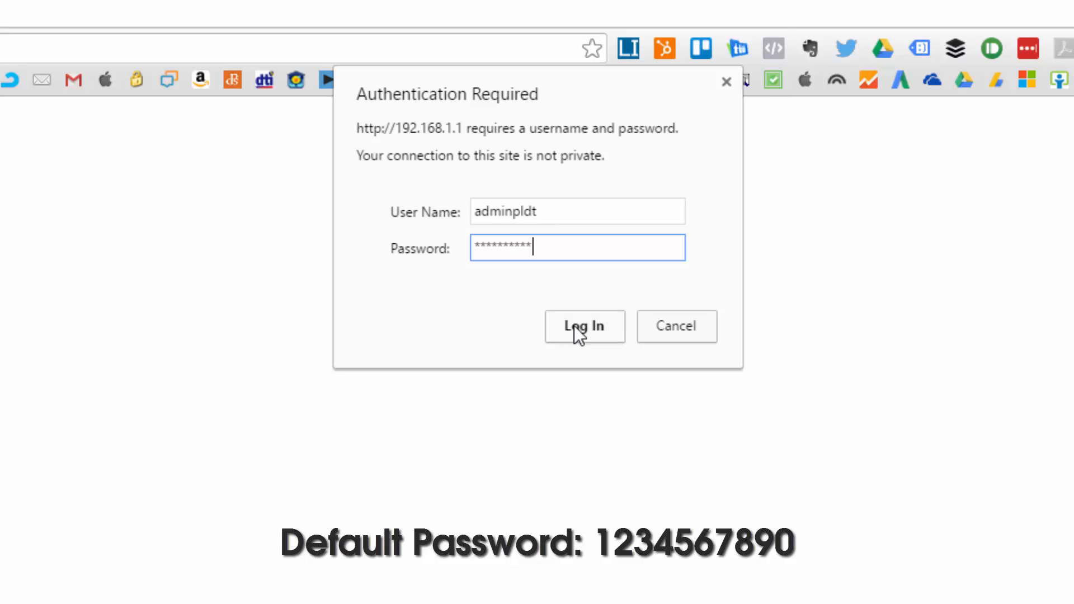
left_click(584, 326)
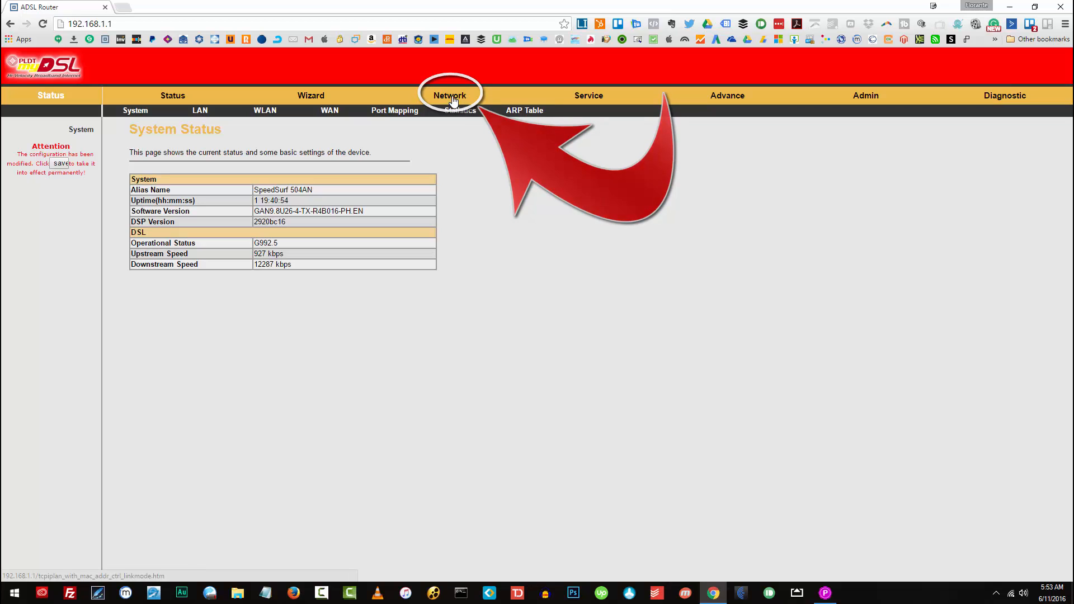
Reach Wireless Basic Settings under Network > WLAN showing PLDTMyDSL on 2.4 GHz
left_click(450, 95)
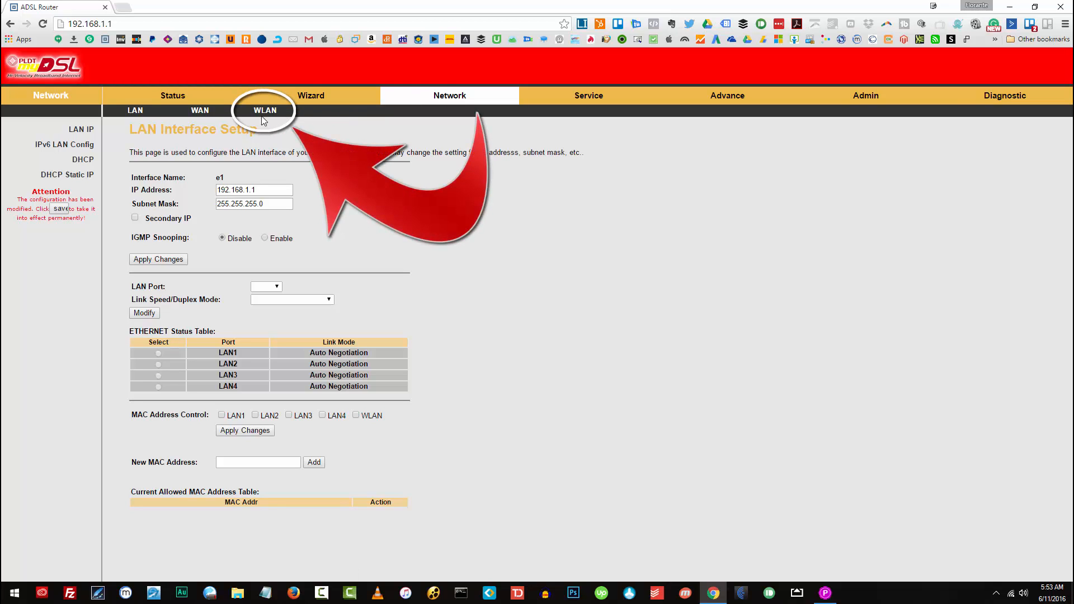
left_click(264, 111)
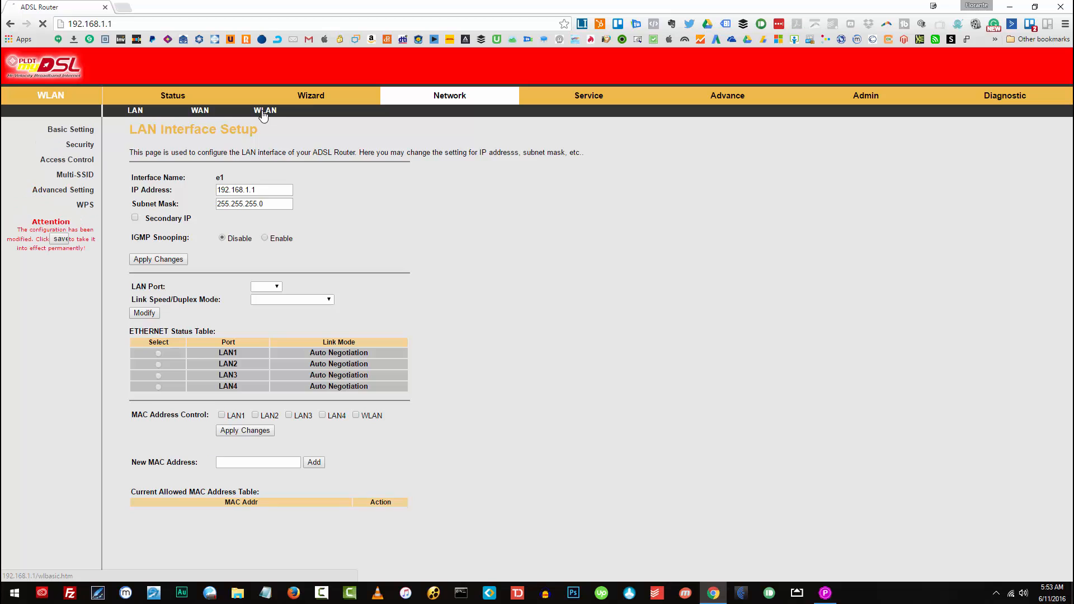
left_click(264, 111)
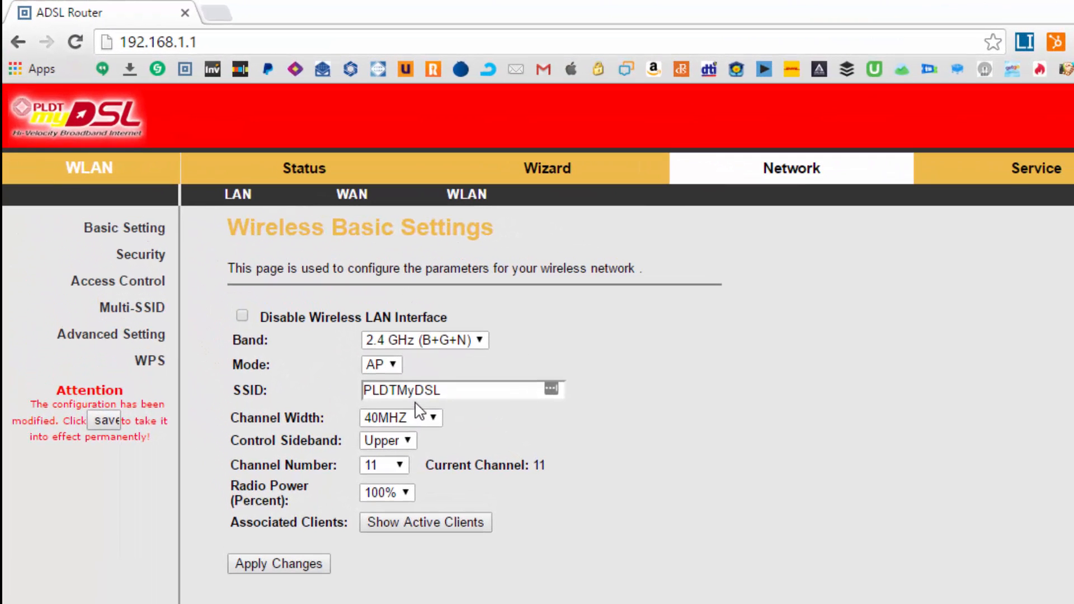
left_click(452, 390)
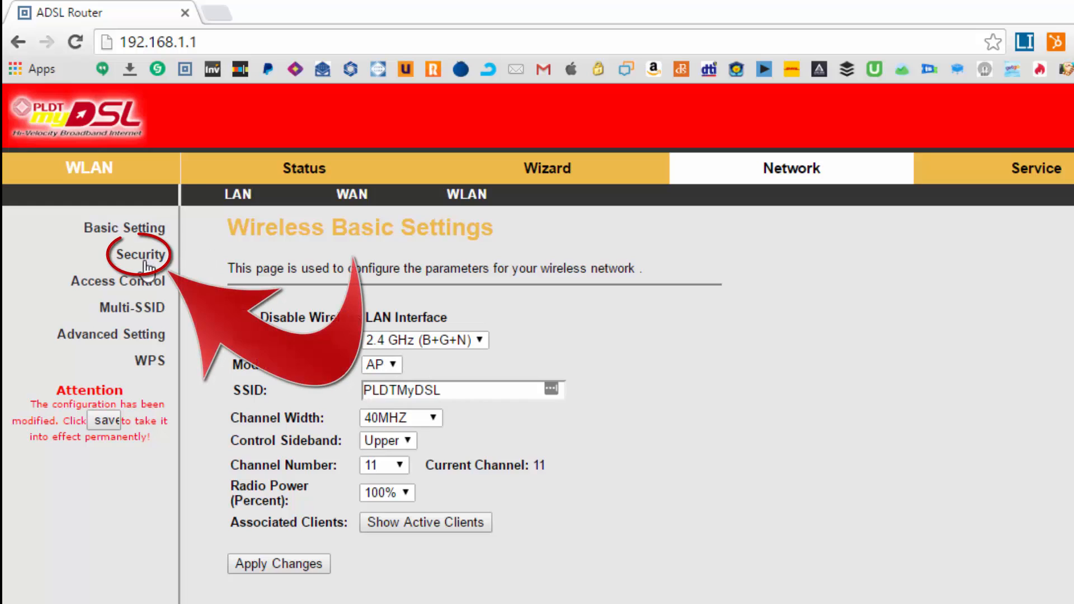
left_click(139, 255)
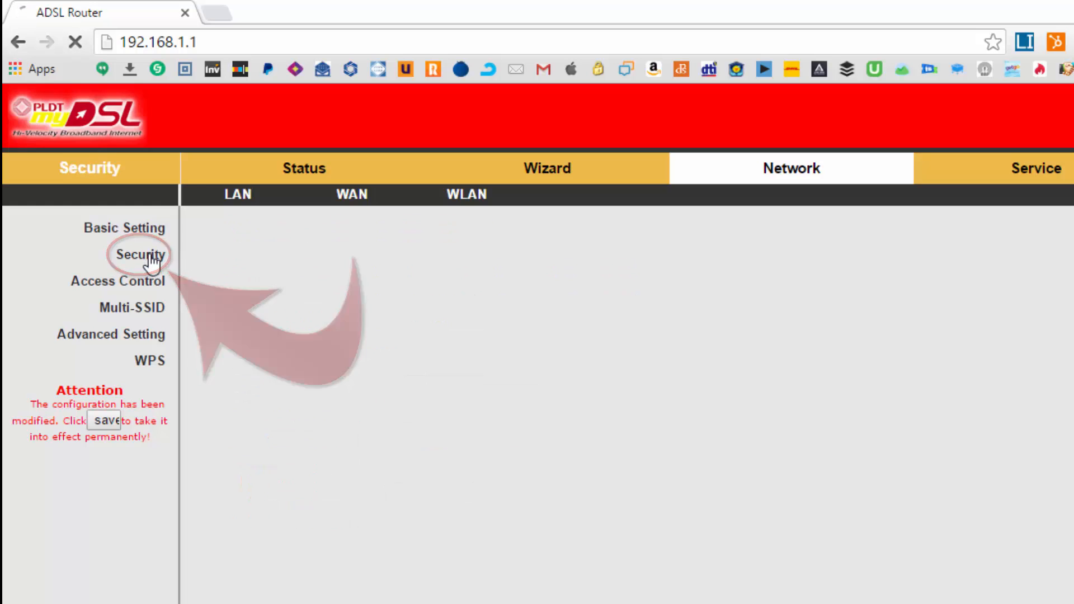
left_click(140, 255)
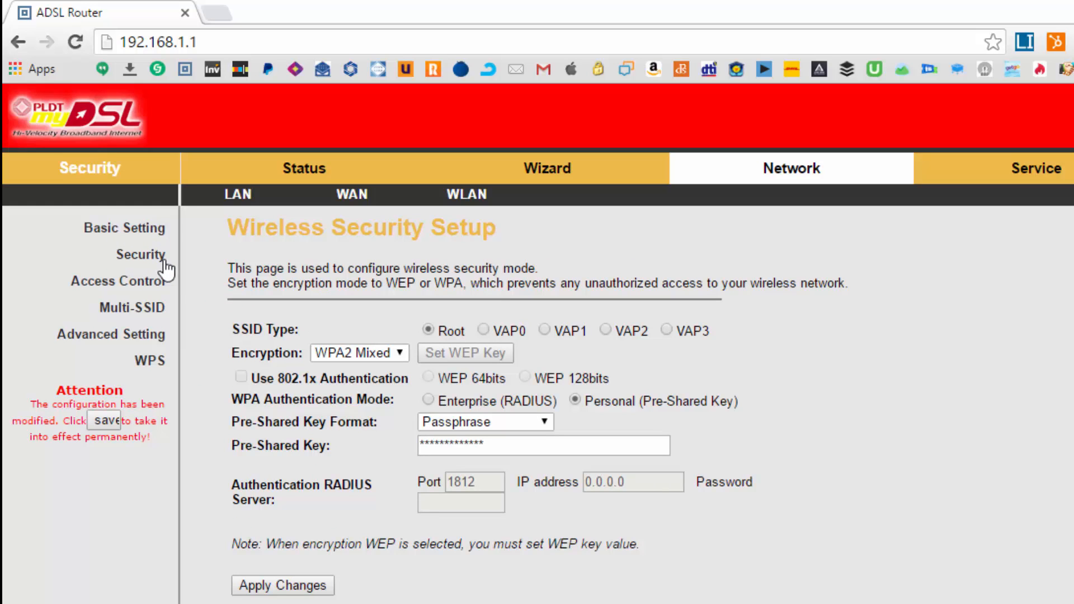
left_click(542, 445)
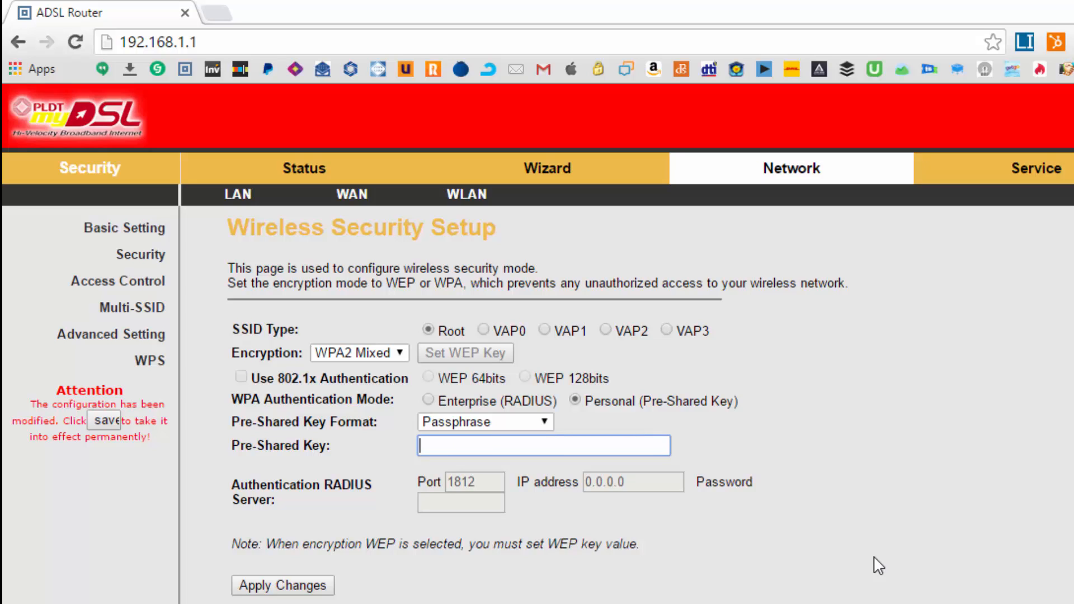
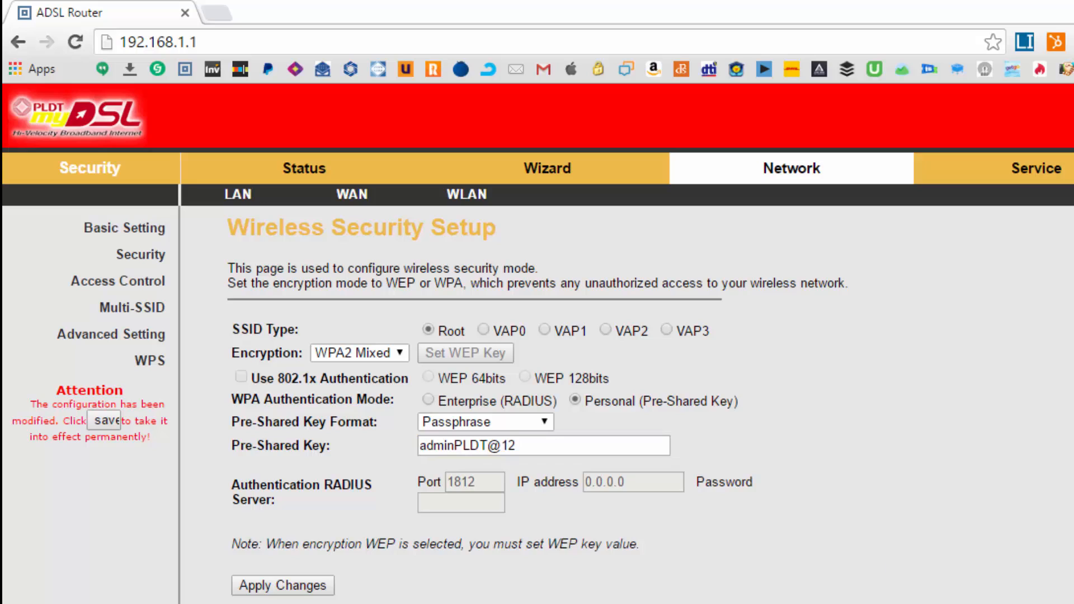
left_click(282, 586)
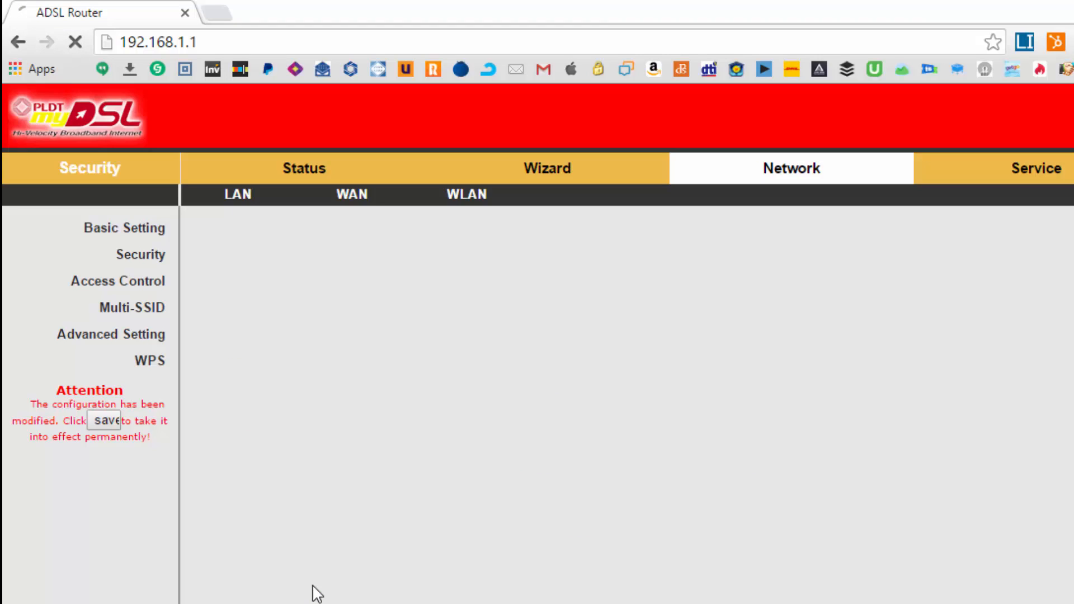
left_click(108, 421)
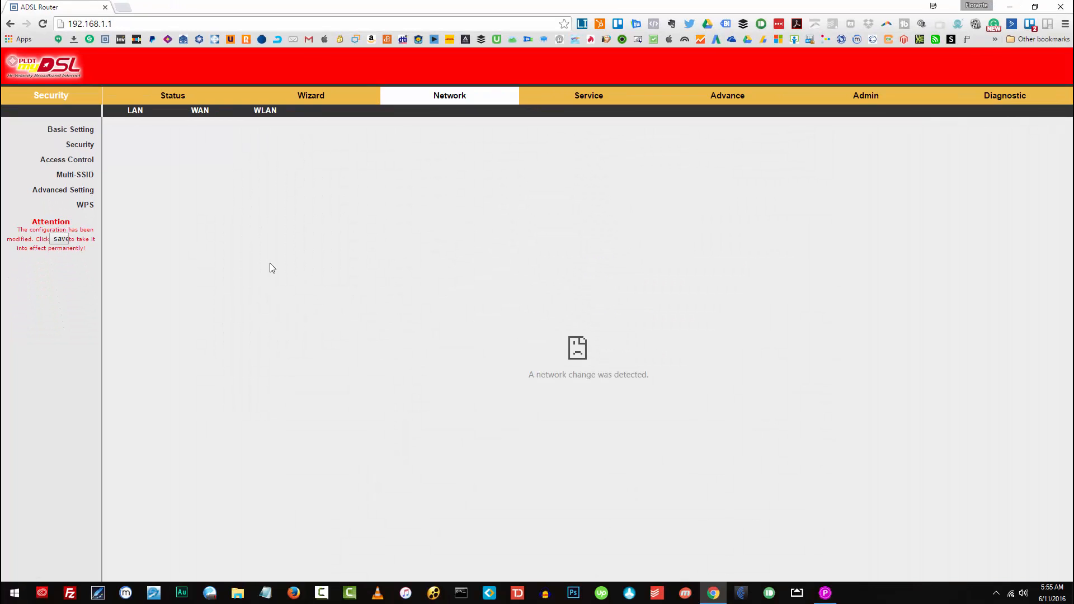
mouse_move(567, 423)
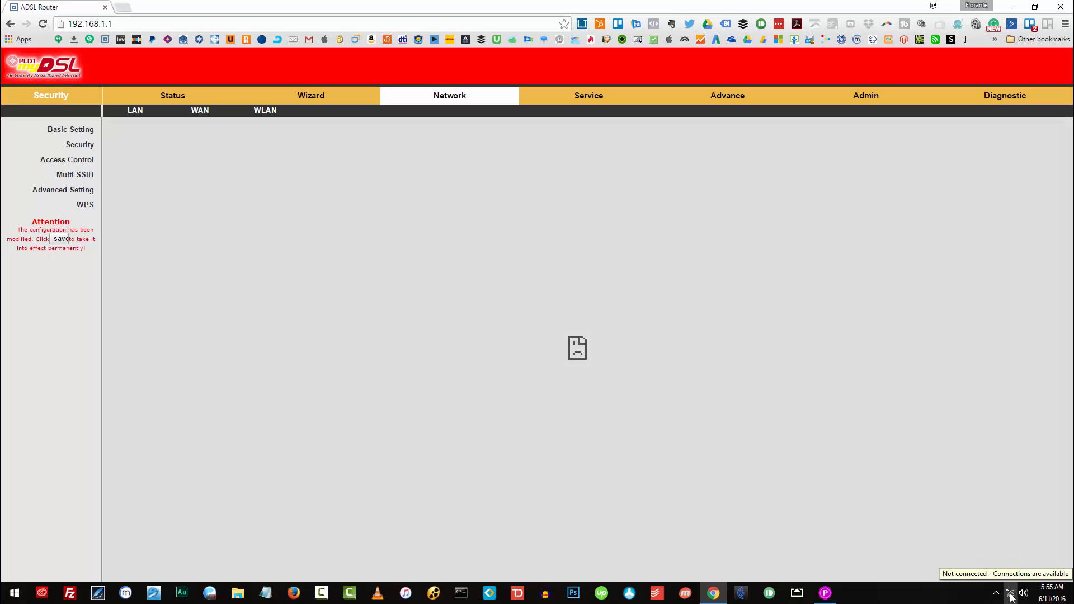
From the network tray, connect to PLDTMyDSL with the new security key
left_click(1011, 593)
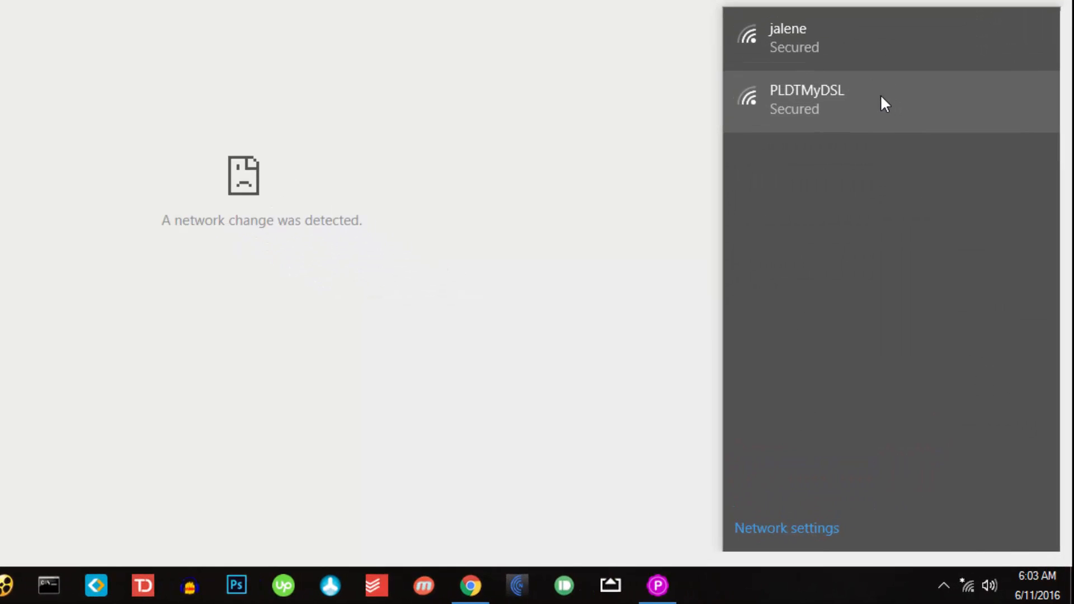
left_click(822, 99)
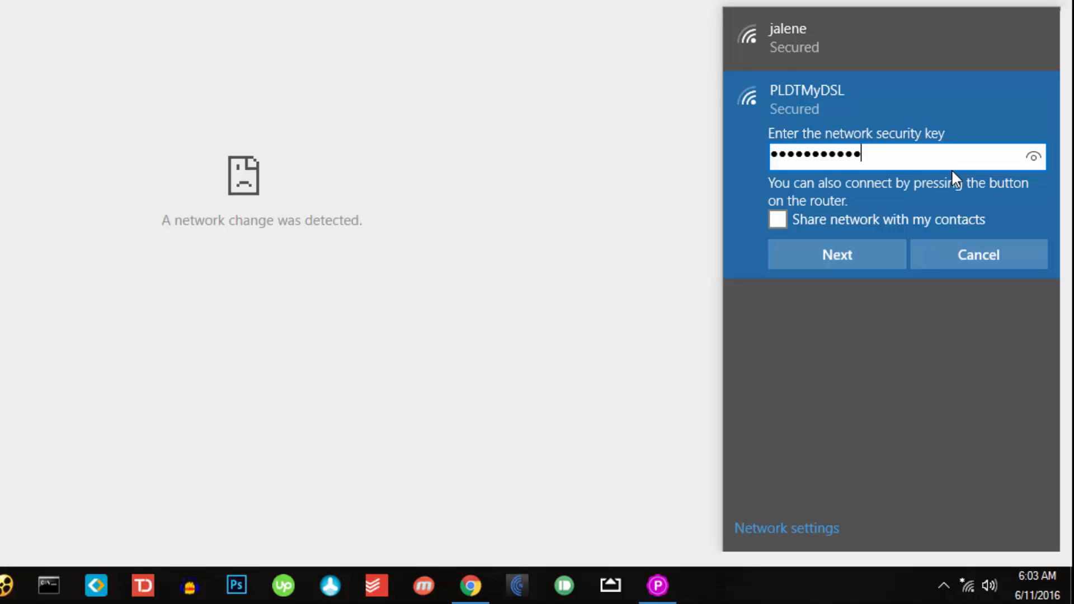
type("••")
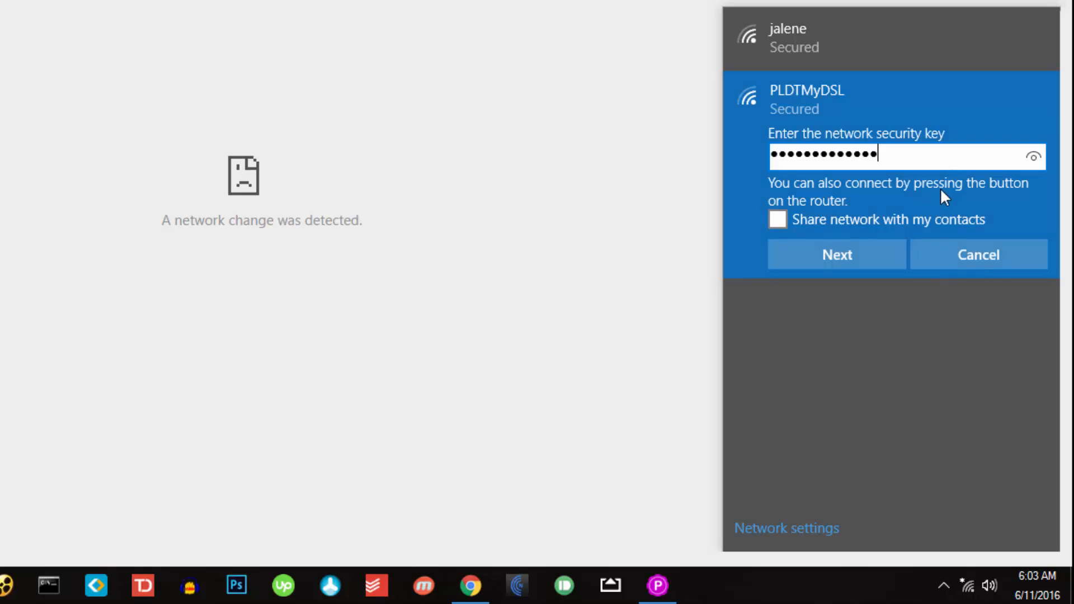
left_click(836, 254)
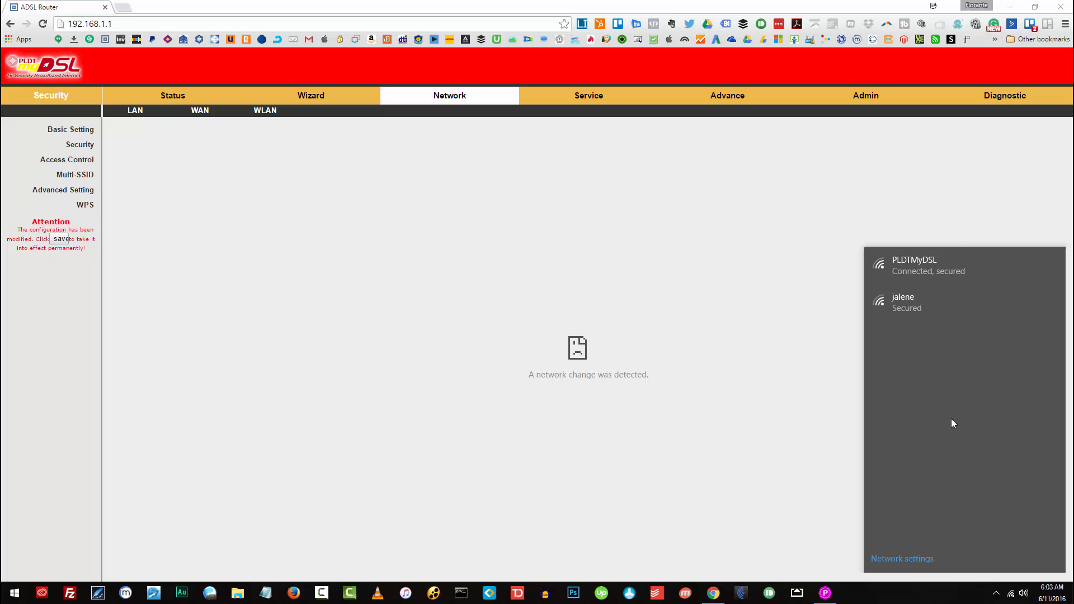
mouse_move(939, 436)
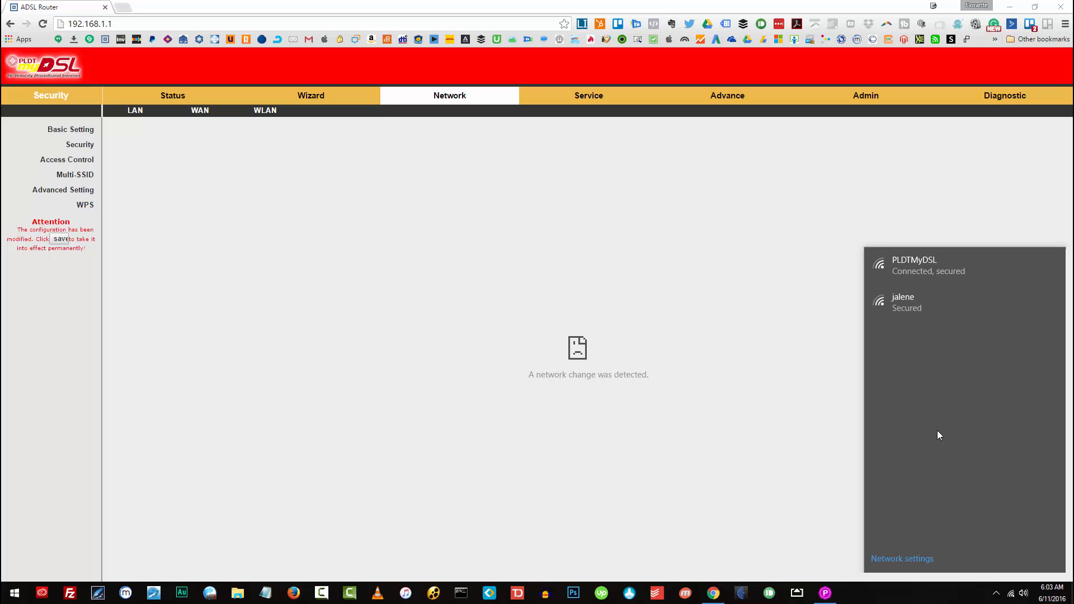
mouse_move(817, 401)
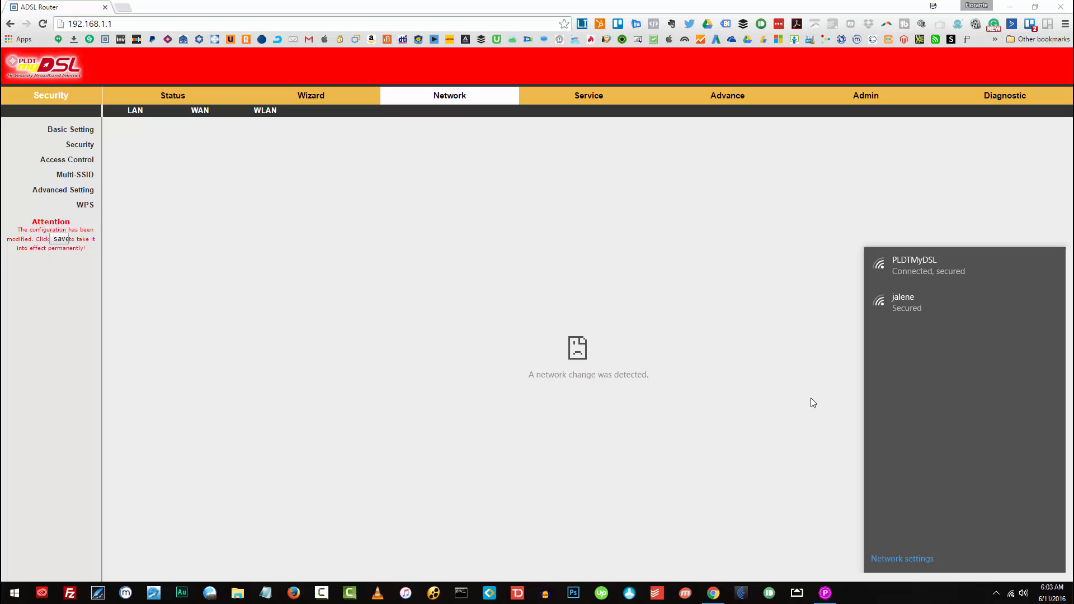
mouse_move(795, 391)
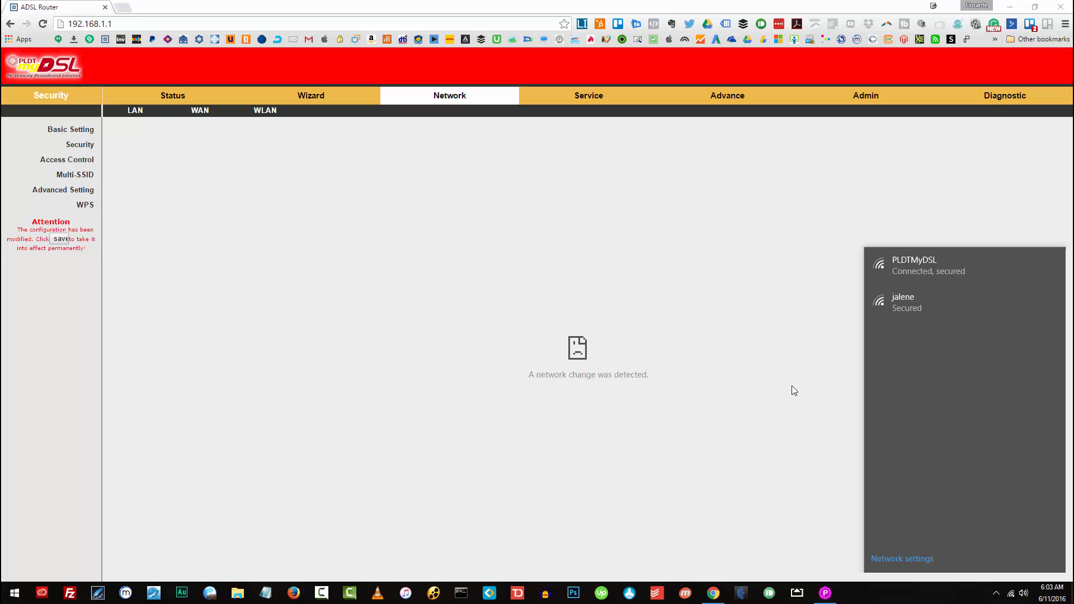